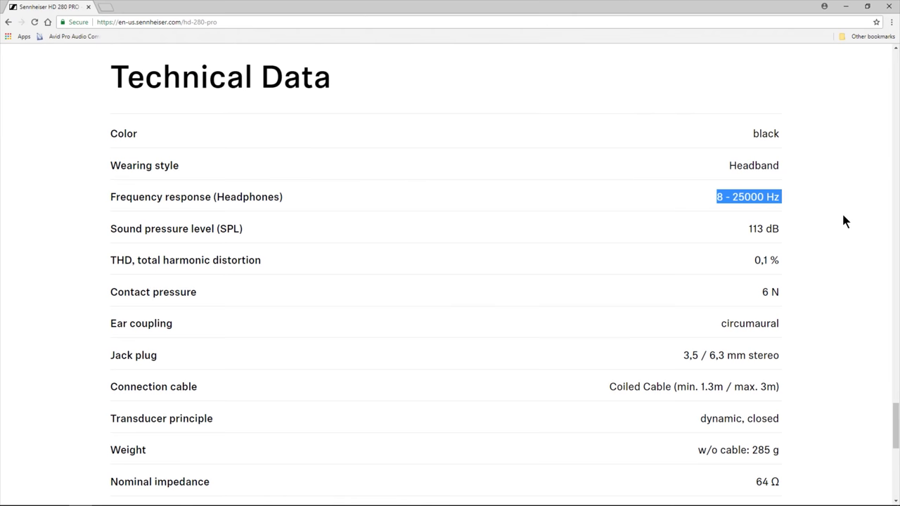
- Deselect the highlighted frequency response value and reveal the table's end down to Load rating 500 mW
{"action": "left_click", "coordinate": [749, 197]}
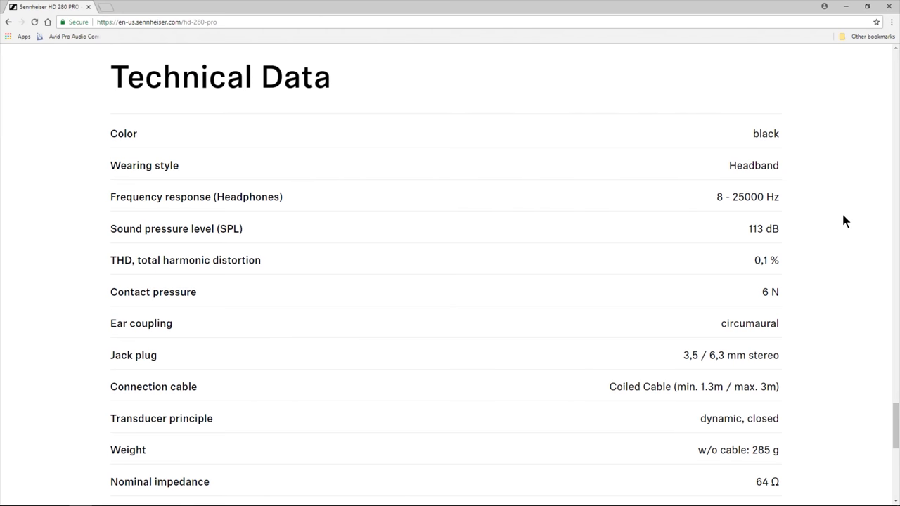
{"action": "scroll", "scroll_direction": "down", "scroll_amount": 3}
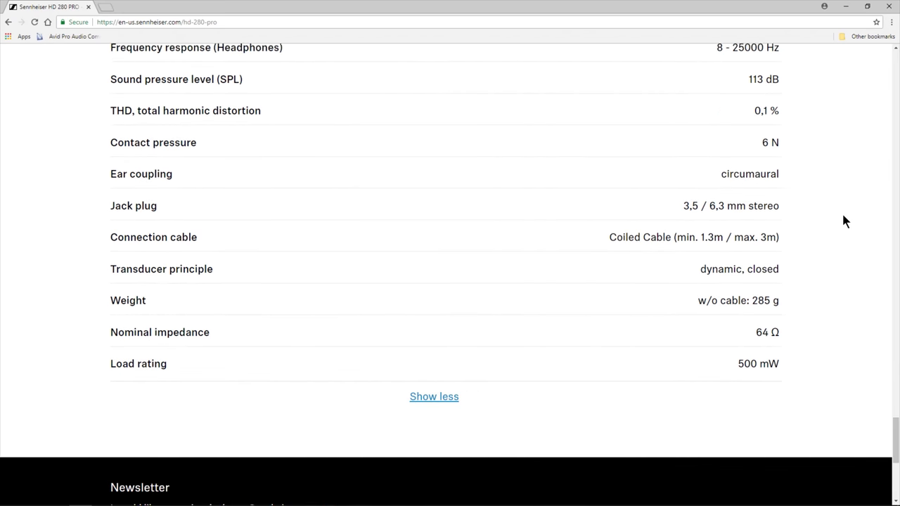